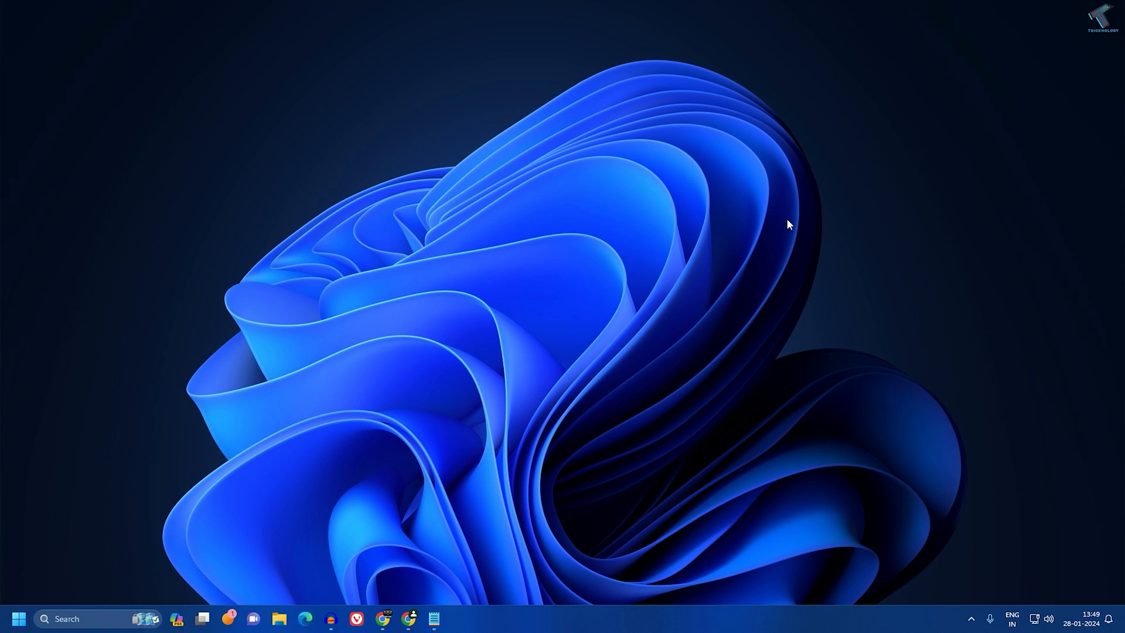
{"action": "mouse_move", "coordinate": [616, 443]}
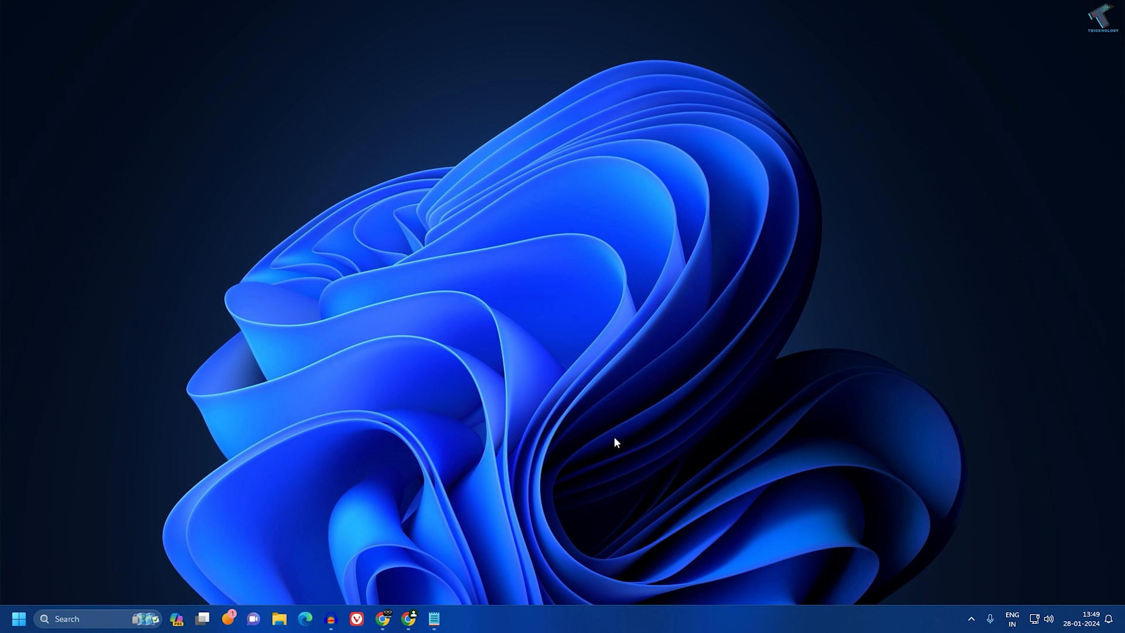
Search 'cmd' from Start and launch Command Prompt with Run as administrator
{"action": "left_click", "coordinate": [20, 619]}
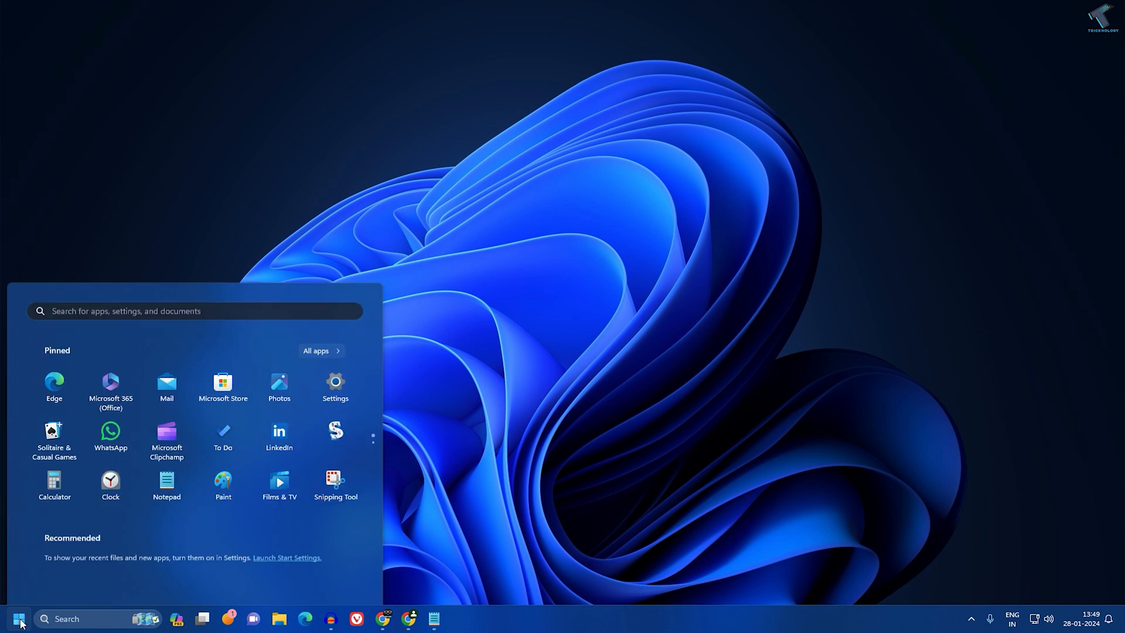
{"action": "type", "text": "cmd"}
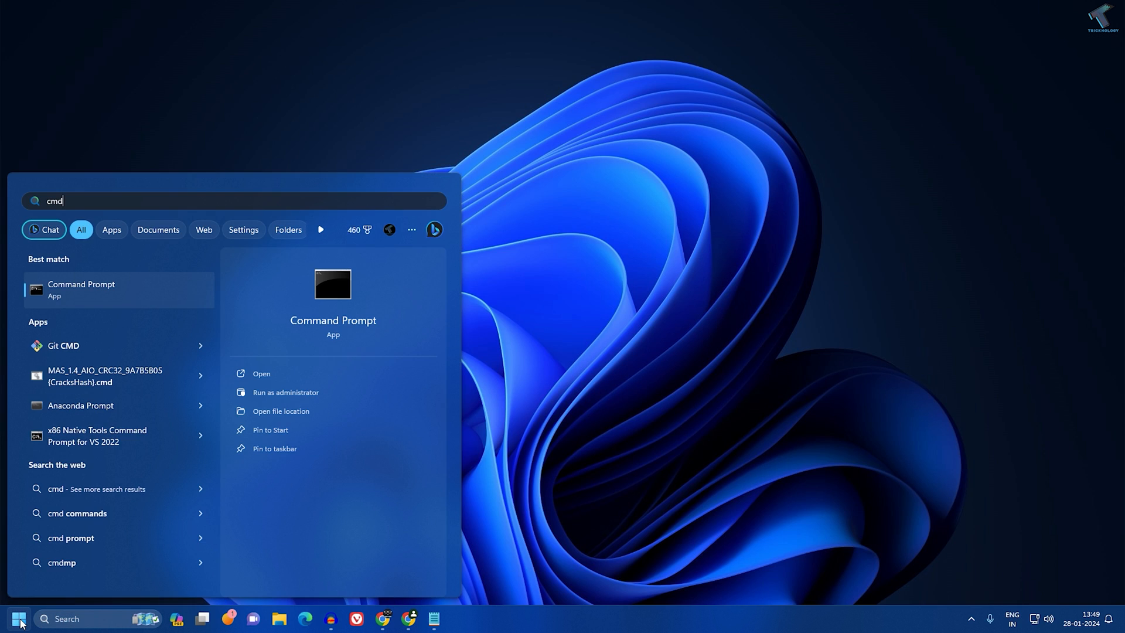
{"action": "right_click", "coordinate": [81, 289]}
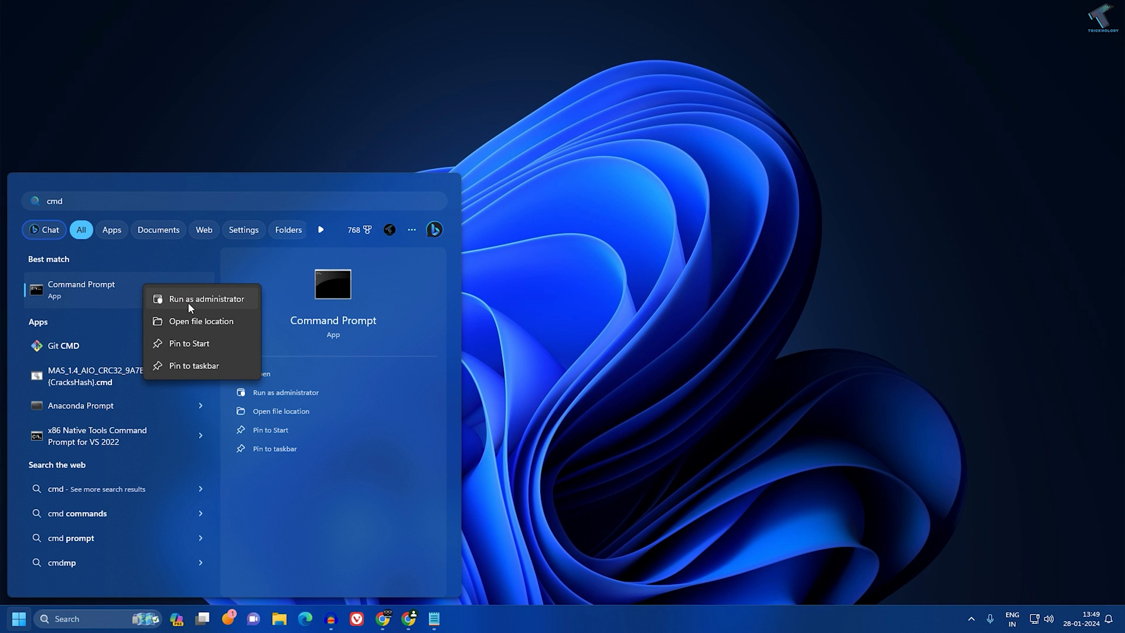
{"action": "left_click", "coordinate": [206, 298]}
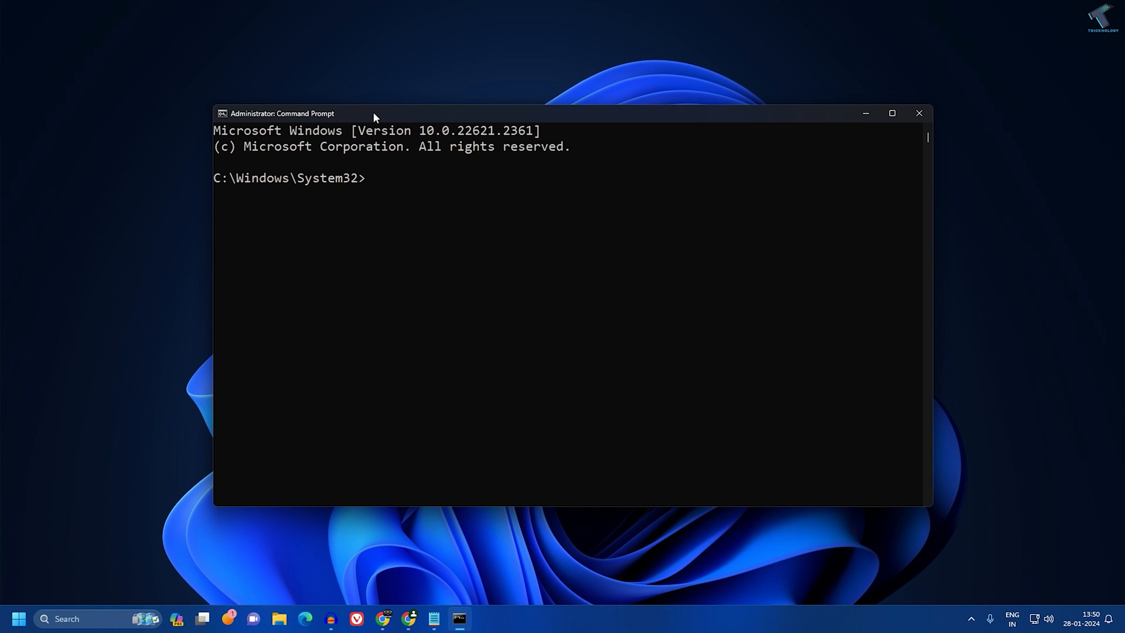
Run sfc /scannow, let verification reach 80%, then close the console window
{"action": "type", "text": "sfc /"}
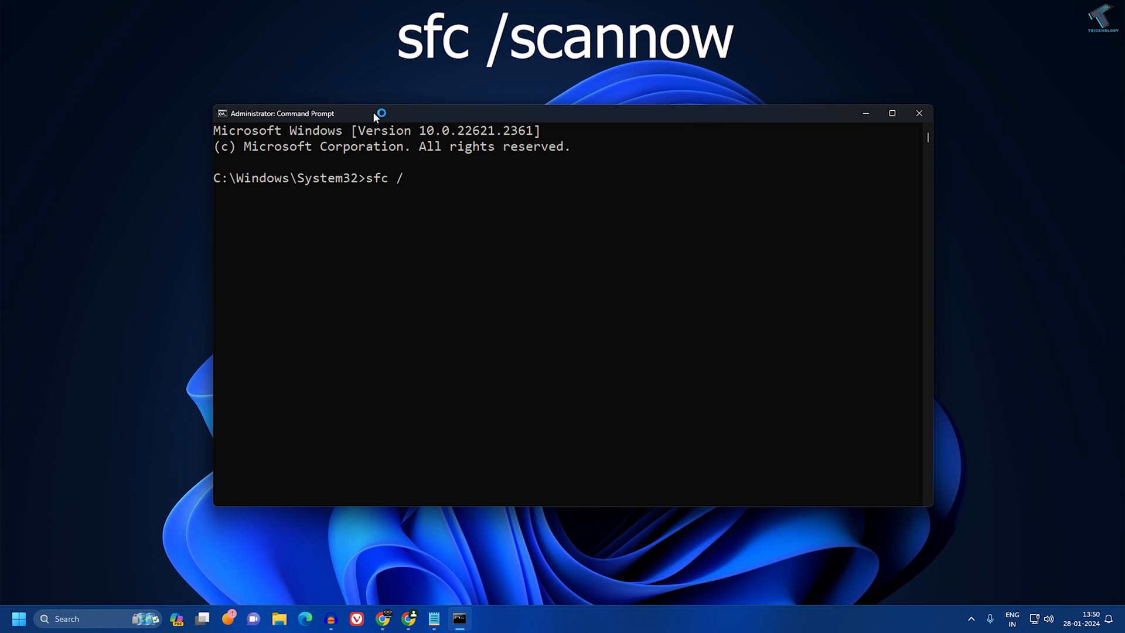
{"action": "type", "text": "scannow"}
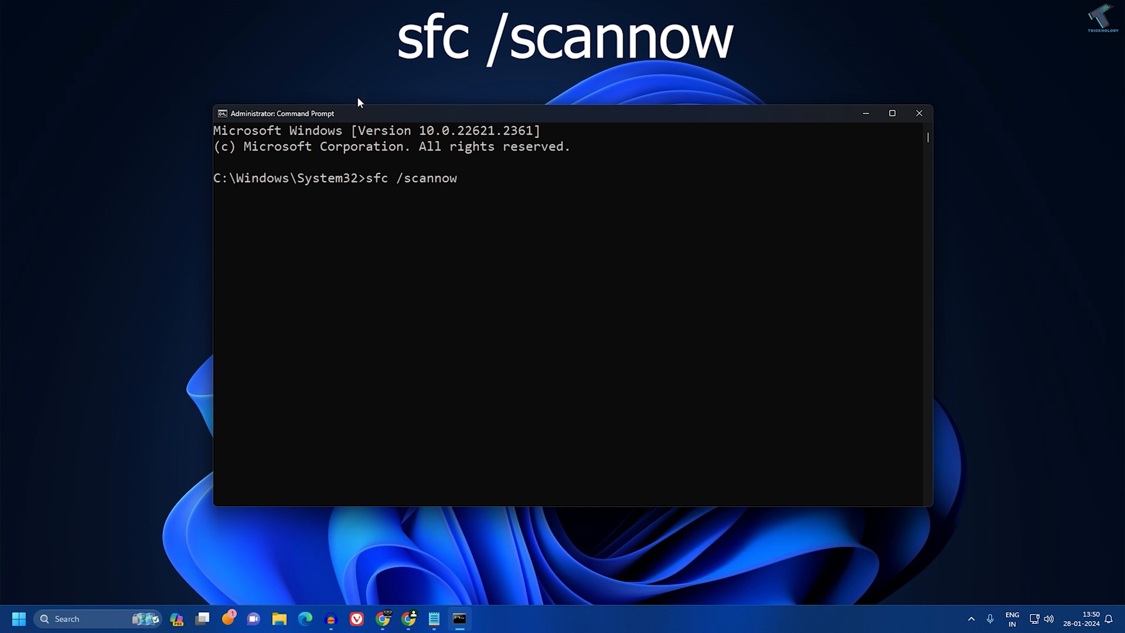
{"action": "mouse_move", "coordinate": [466, 190]}
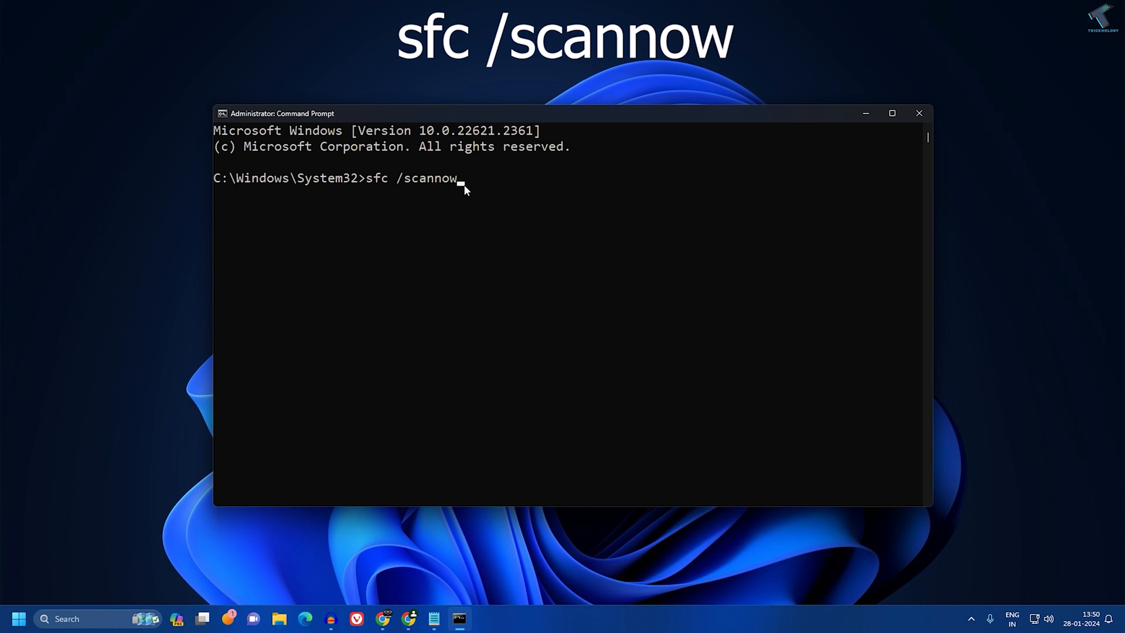
{"action": "key", "text": "Enter"}
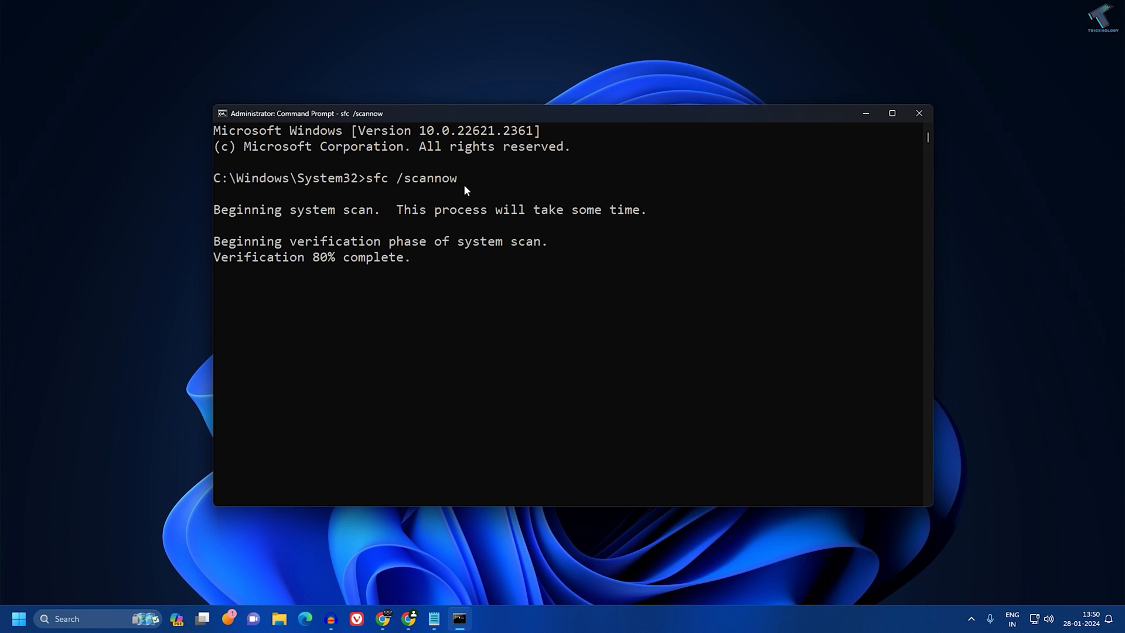
{"action": "left_click", "coordinate": [919, 113]}
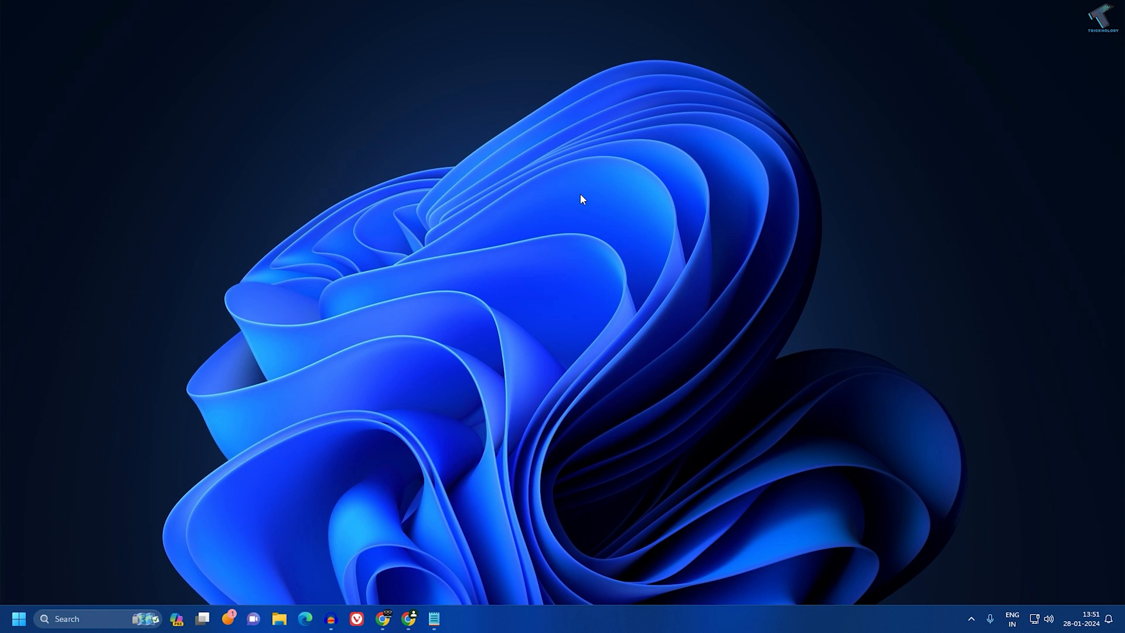
{"action": "mouse_move", "coordinate": [40, 603]}
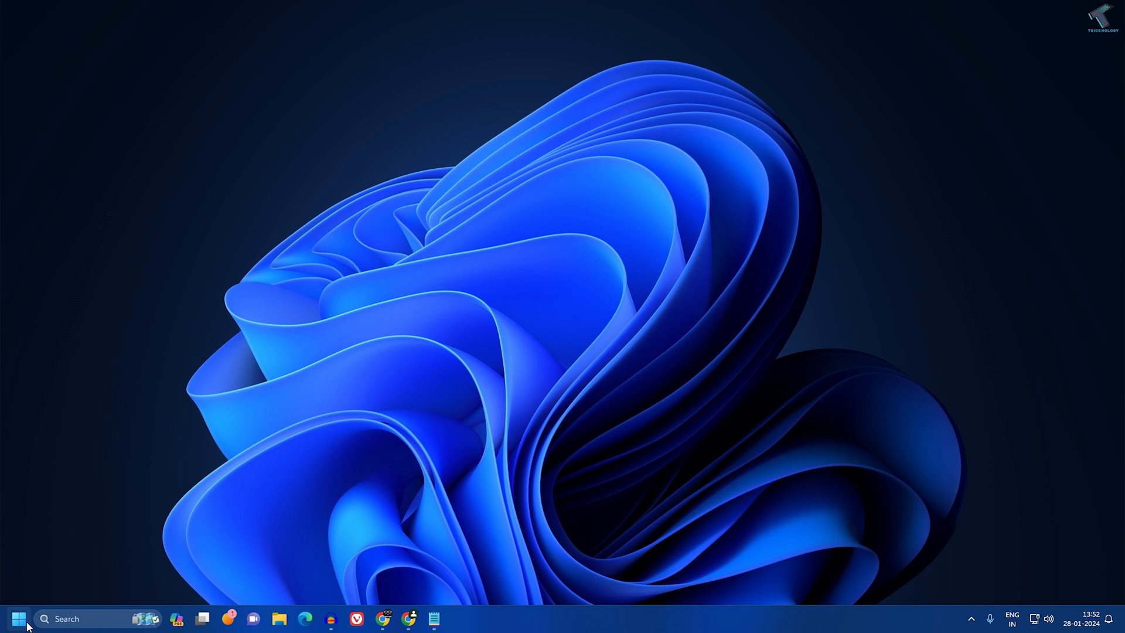
Search 'cmd' again and relaunch Command Prompt as administrator
{"action": "type", "text": "cmd"}
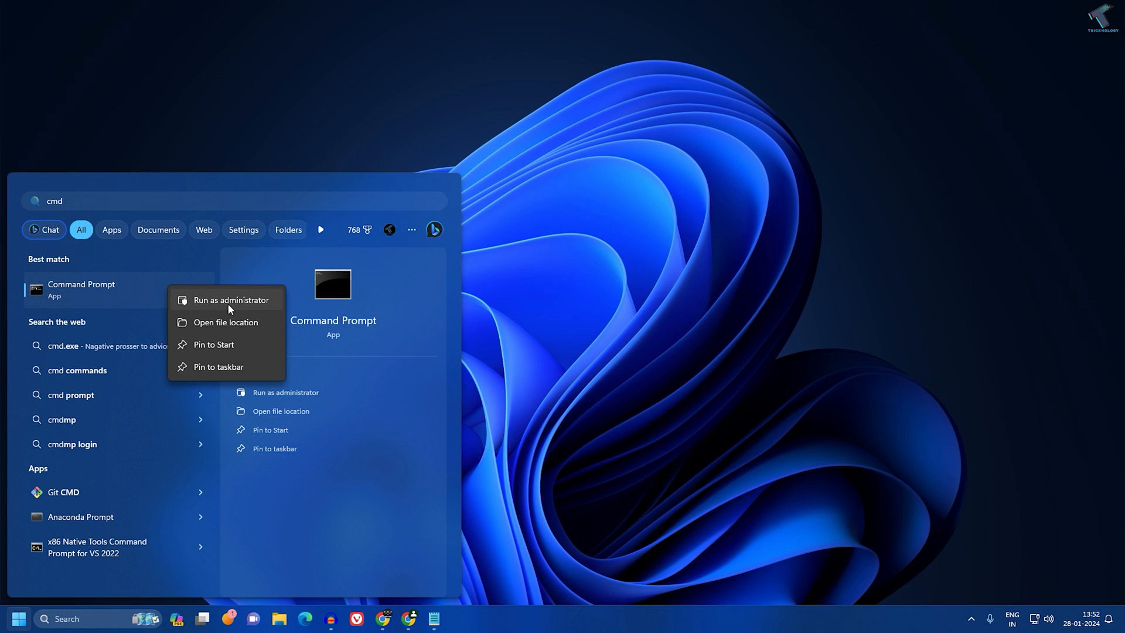
{"action": "left_click", "coordinate": [231, 300]}
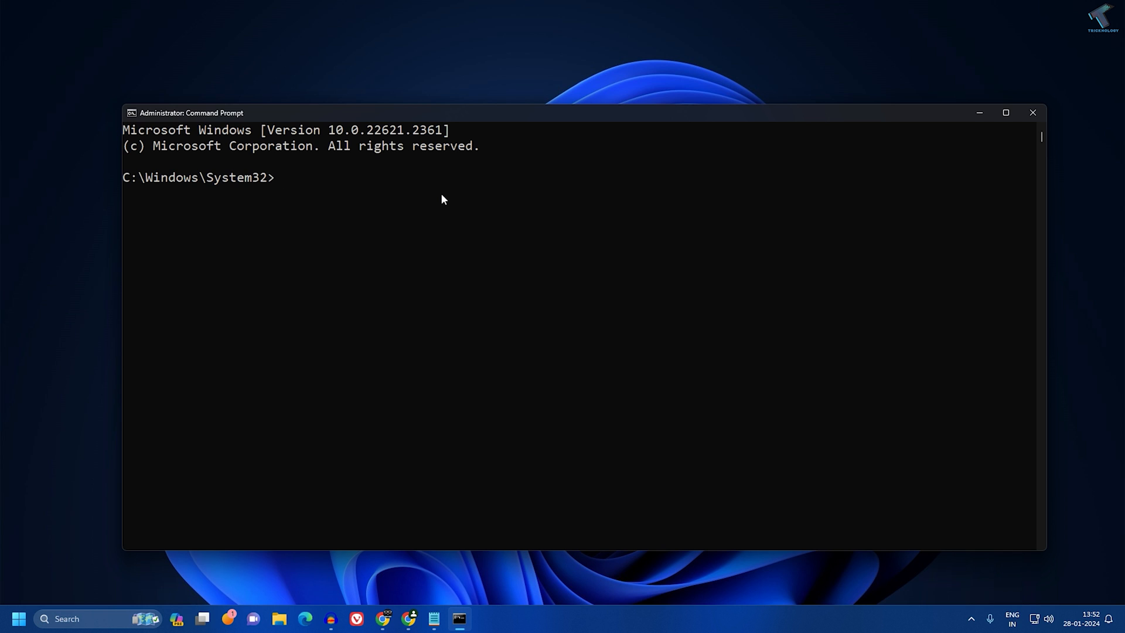
Run chkdsk c: /f /r so the check is scheduled for restart, then select the saved DISM command text
{"action": "type", "text": "ch"}
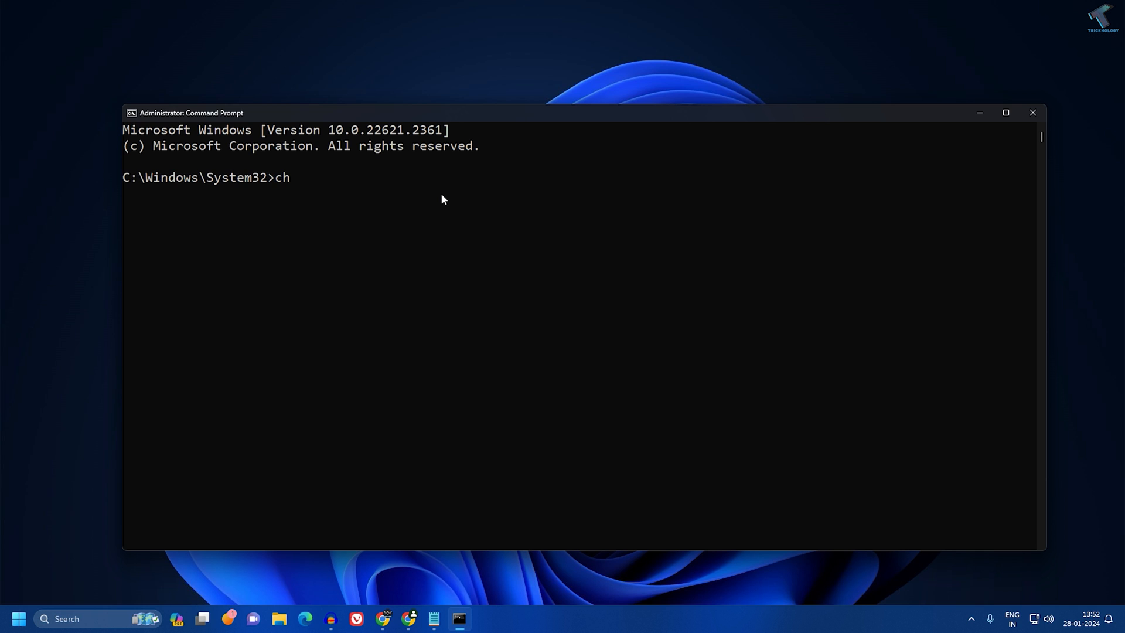
{"action": "type", "text": "kdsk"}
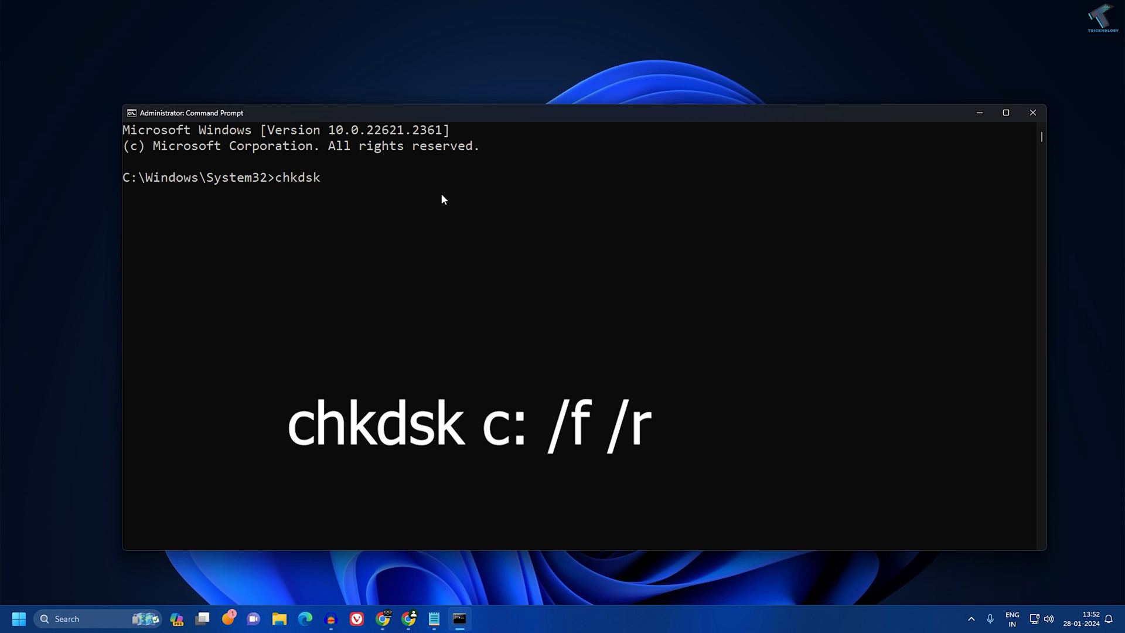
{"action": "type", "text": "c:"}
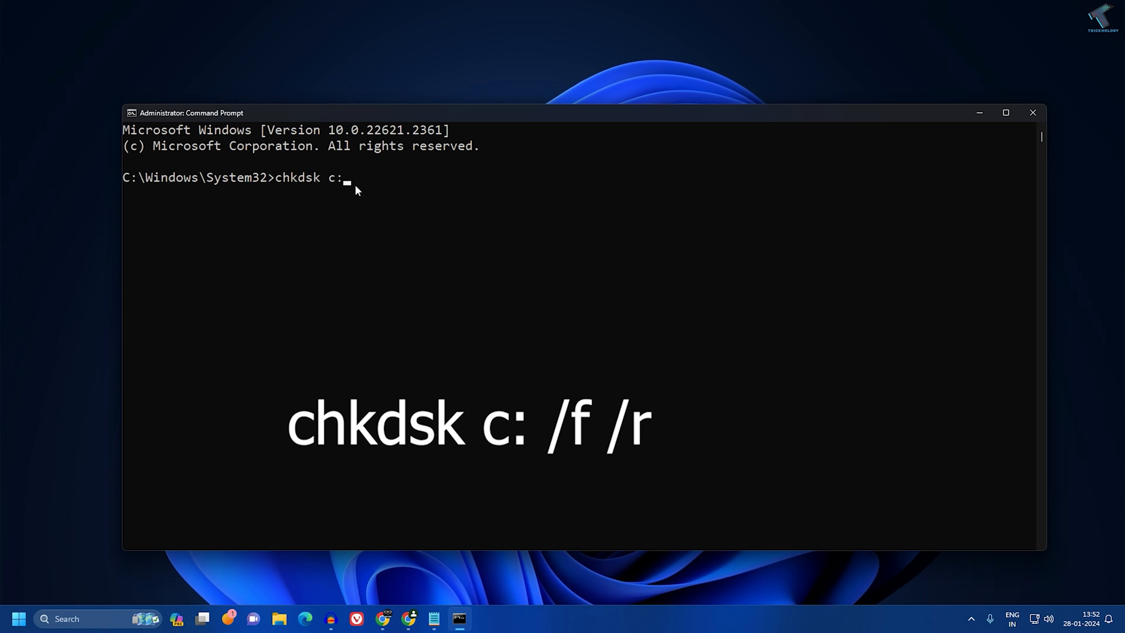
{"action": "type", "text": "/f /"}
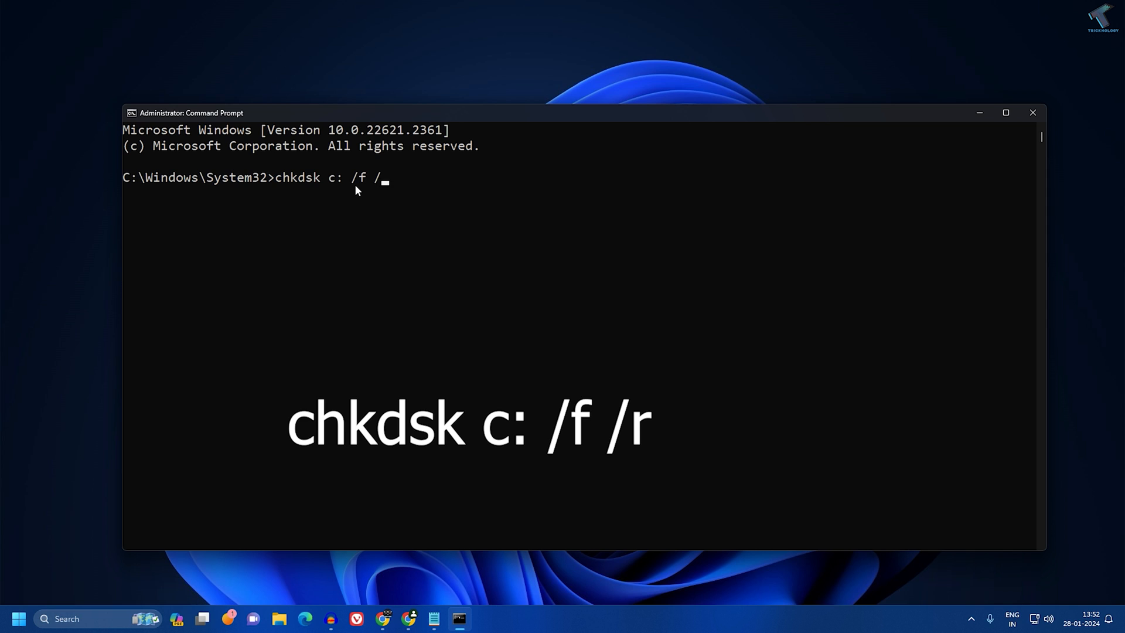
{"action": "type", "text": "r"}
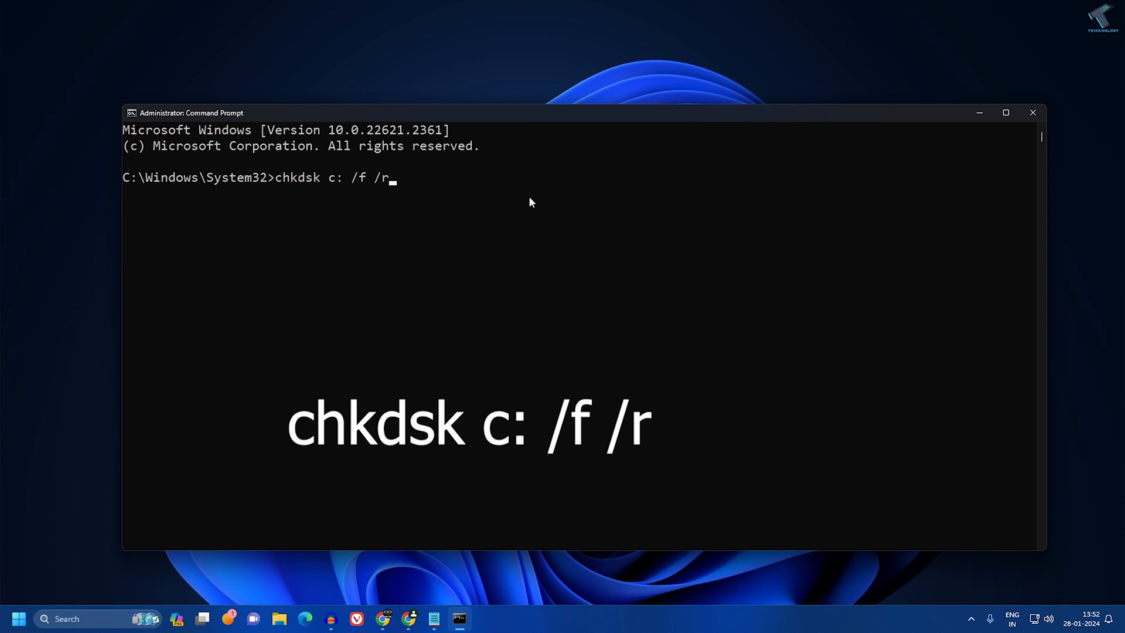
{"action": "key", "text": "Enter"}
{"action": "type", "text": "y"}
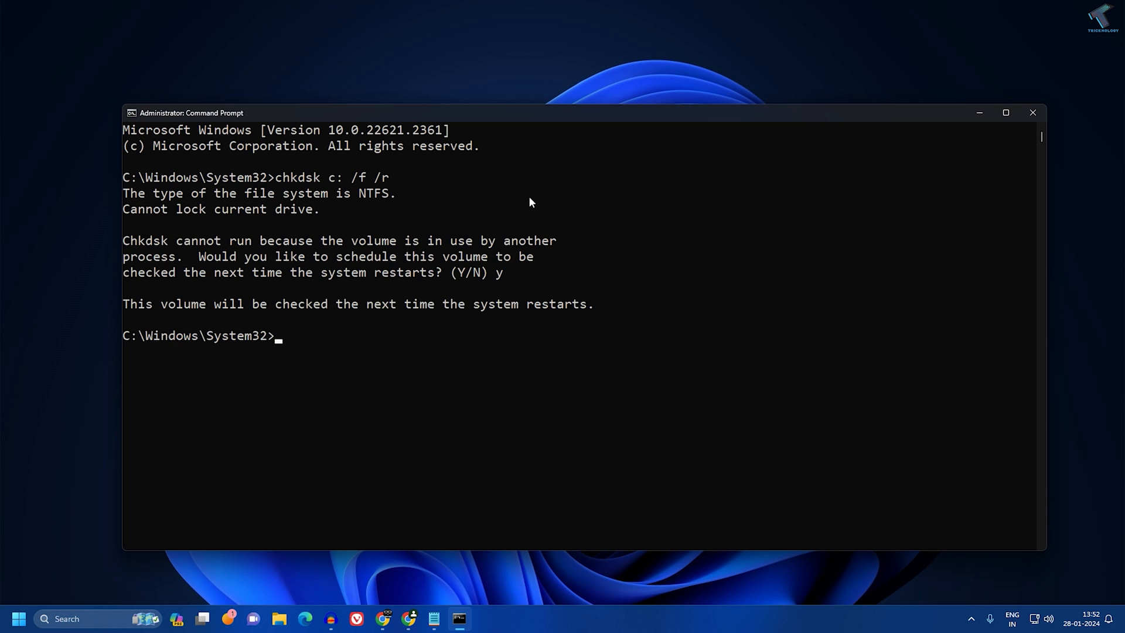
{"action": "mouse_move", "coordinate": [130, 307]}
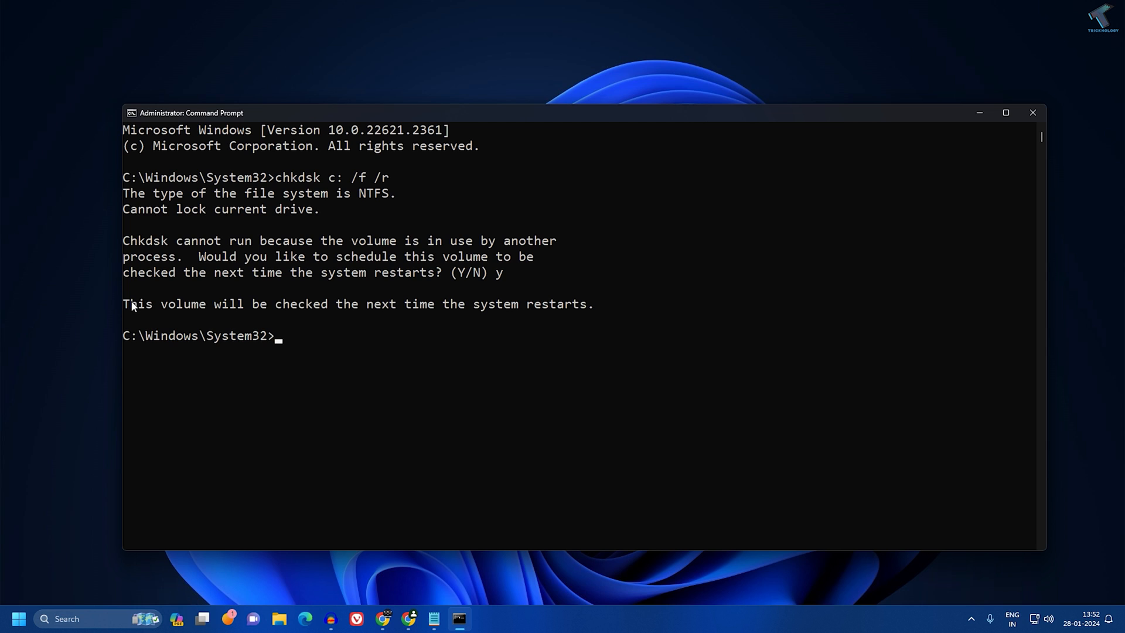
{"action": "left_click_drag", "start_coordinate": [123, 303], "coordinate": [572, 304]}
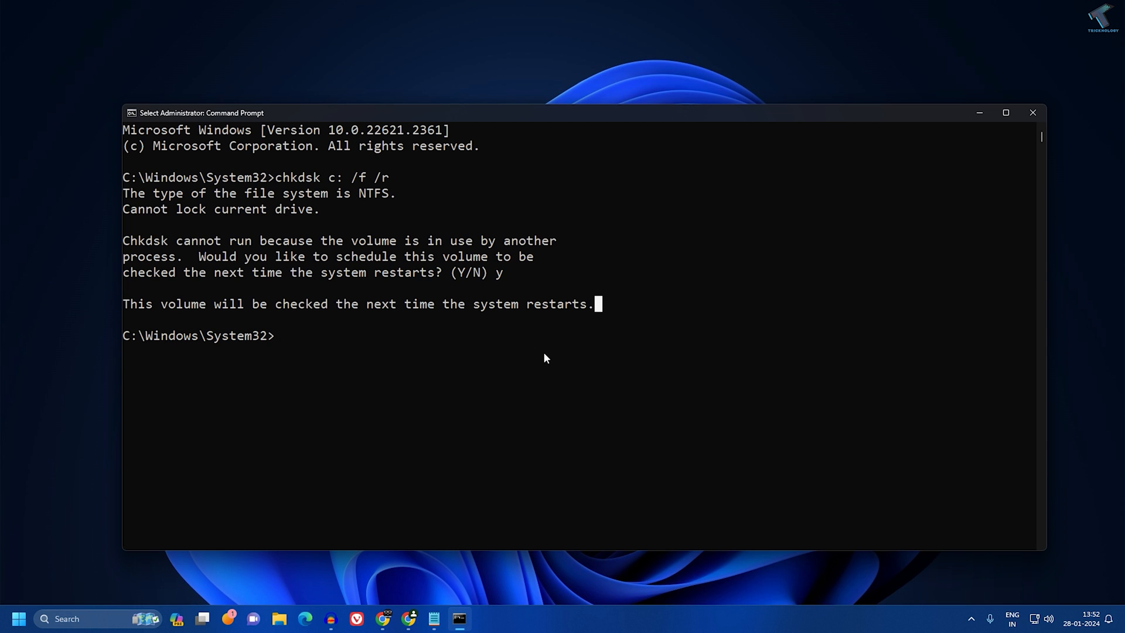
{"action": "mouse_move", "coordinate": [604, 309]}
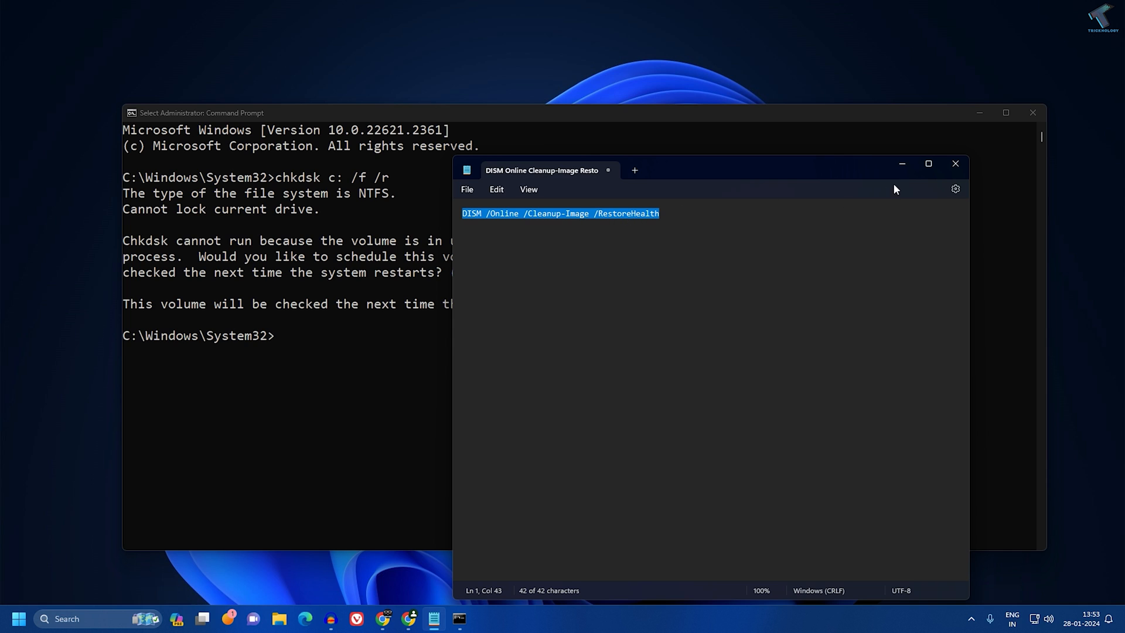
Run DISM /Online /Cleanup-Image /RestoreHealth in the admin console, then close the window
{"action": "left_click", "coordinate": [955, 163]}
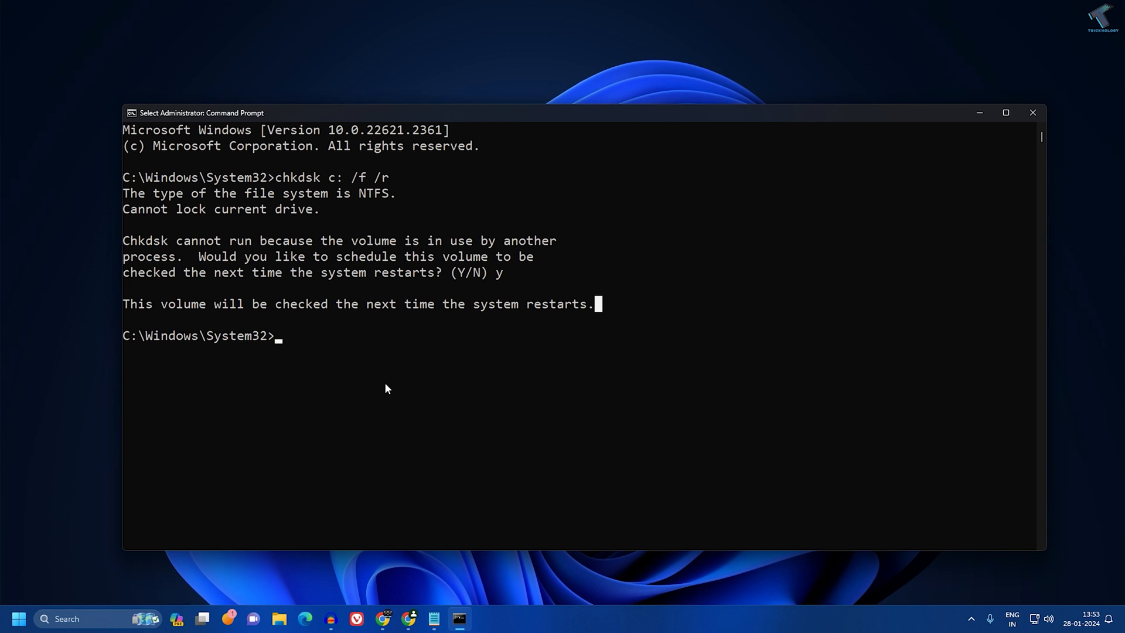
{"action": "left_click", "coordinate": [431, 619]}
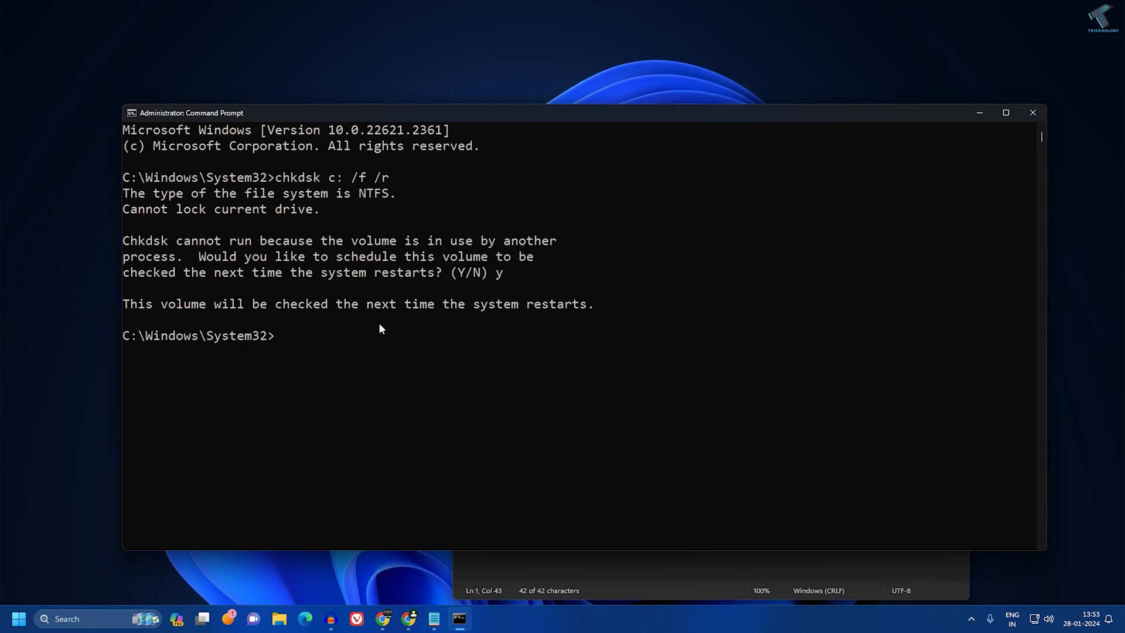
{"action": "type", "text": "DISM /Online /Cleanup-Image /RestoreHealth"}
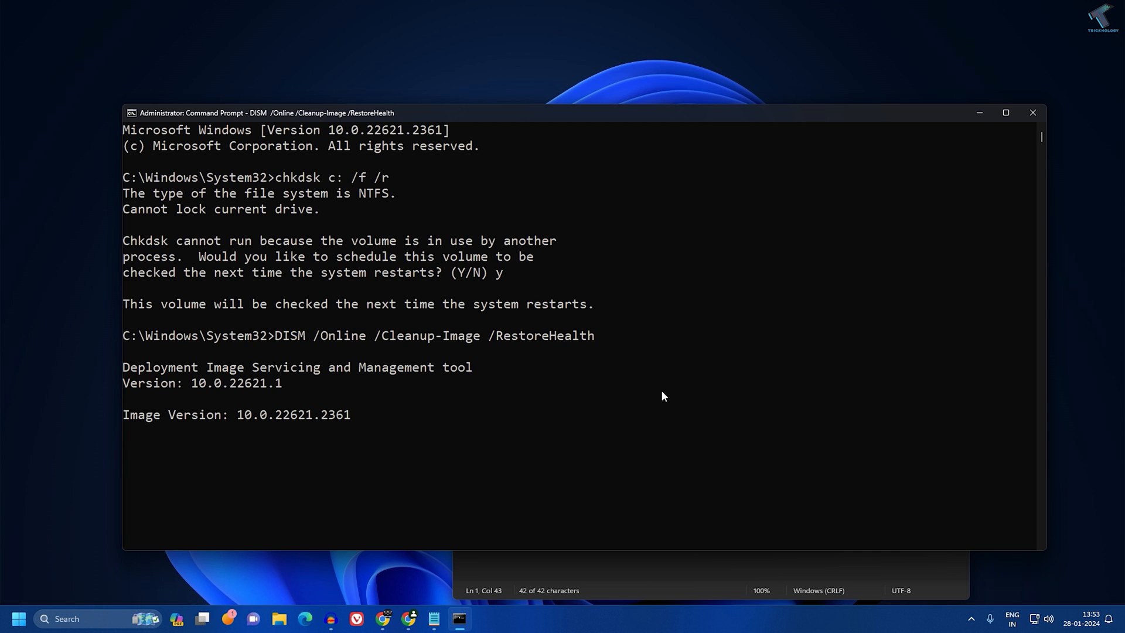
{"action": "left_click", "coordinate": [1034, 113]}
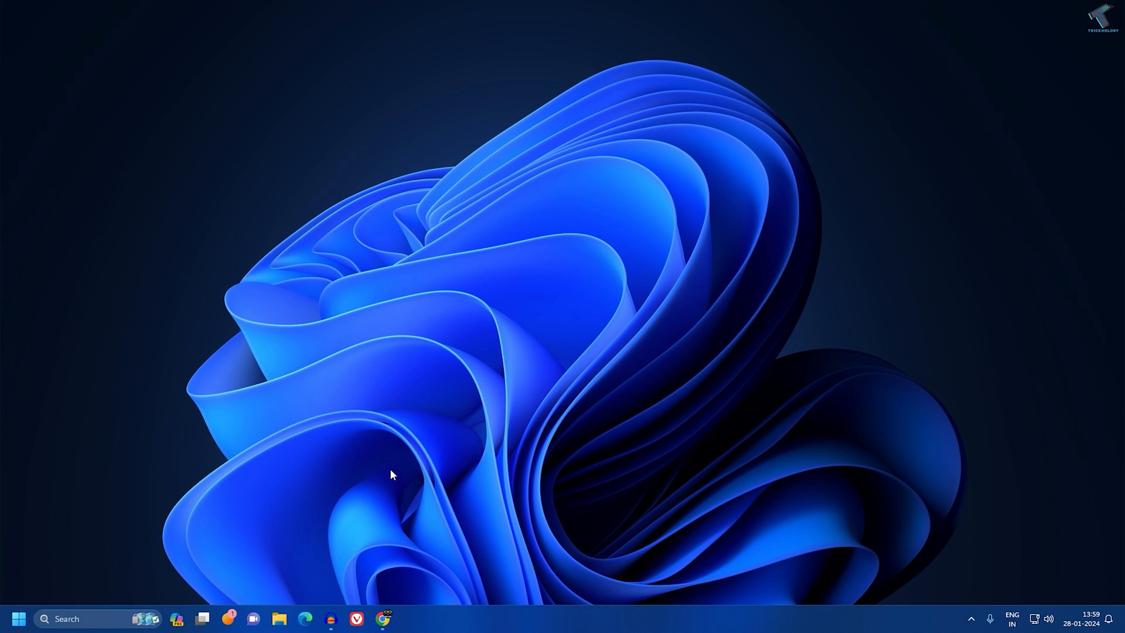
{"action": "mouse_move", "coordinate": [450, 478]}
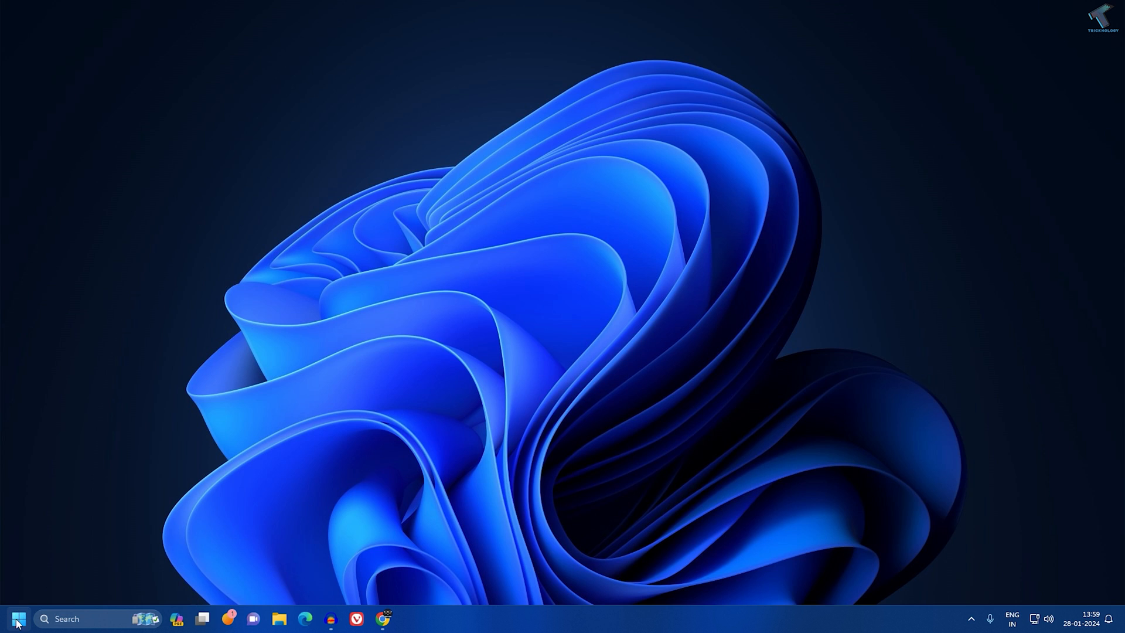
Launch Settings from the Start button's quick-link menu
{"action": "right_click", "coordinate": [22, 619]}
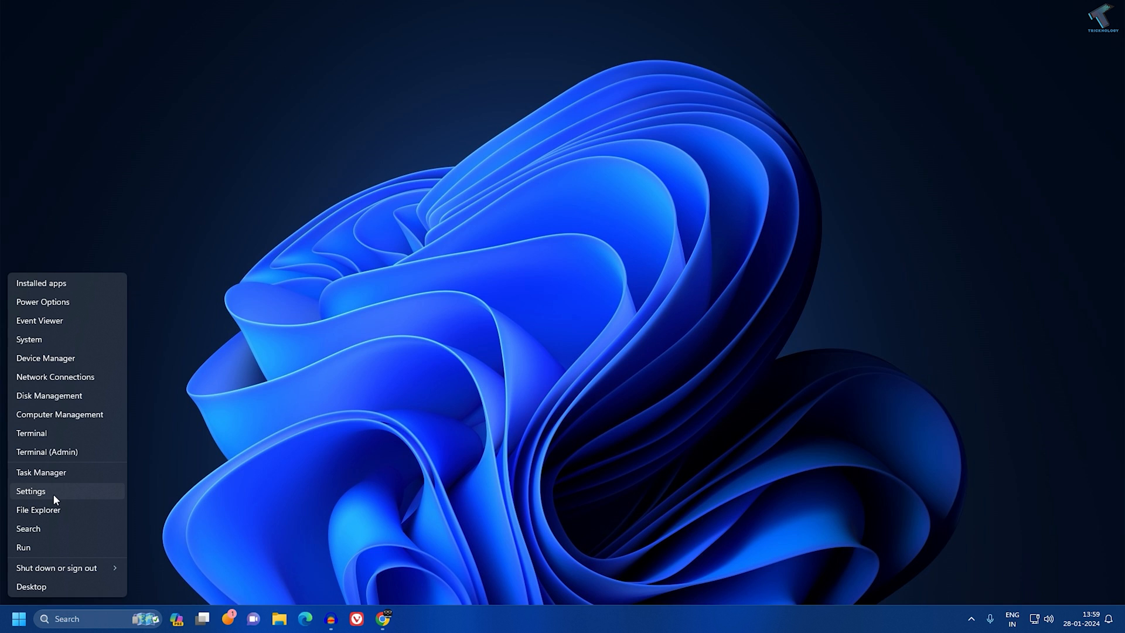
{"action": "left_click", "coordinate": [31, 491]}
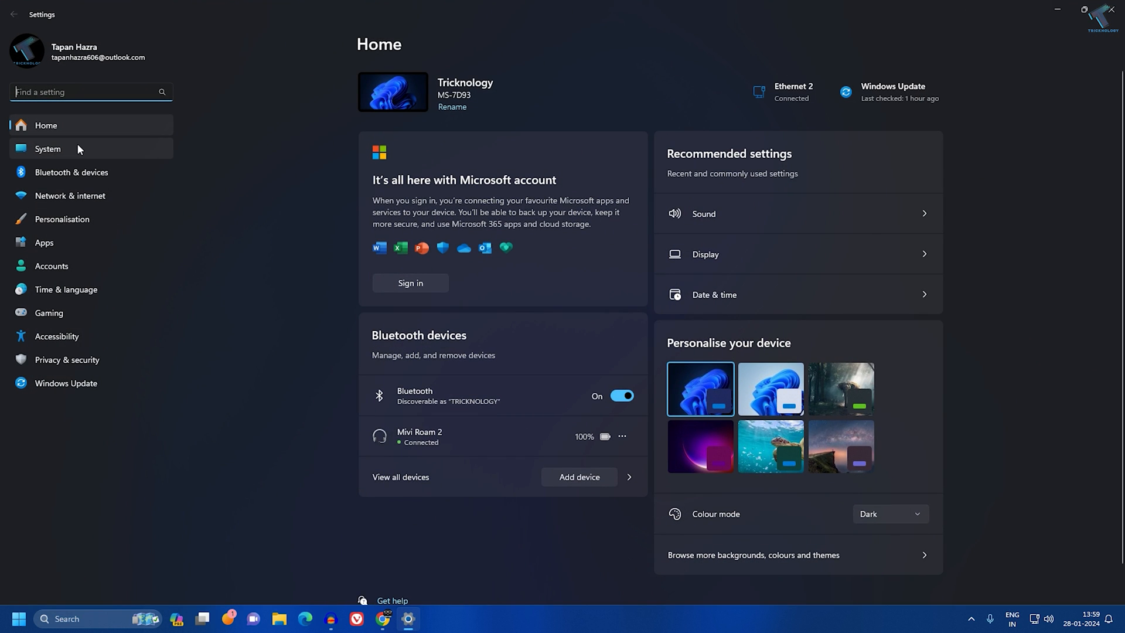
Under System > Display, change the resolution to 1360 × 768 and keep the change
{"action": "left_click", "coordinate": [47, 149]}
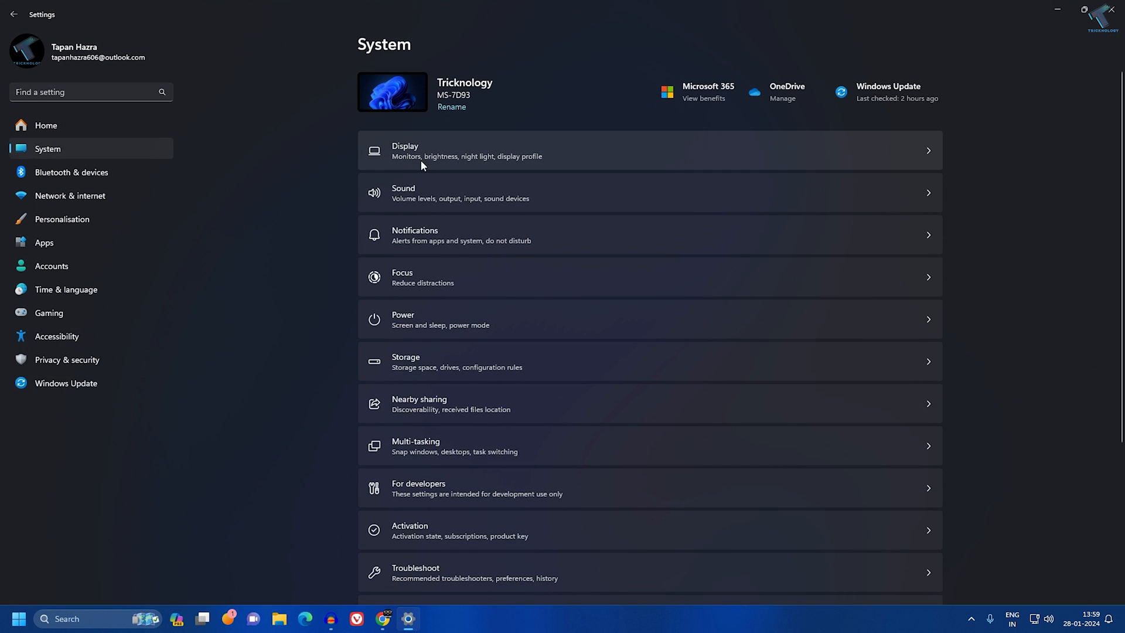
{"action": "mouse_move", "coordinate": [407, 158]}
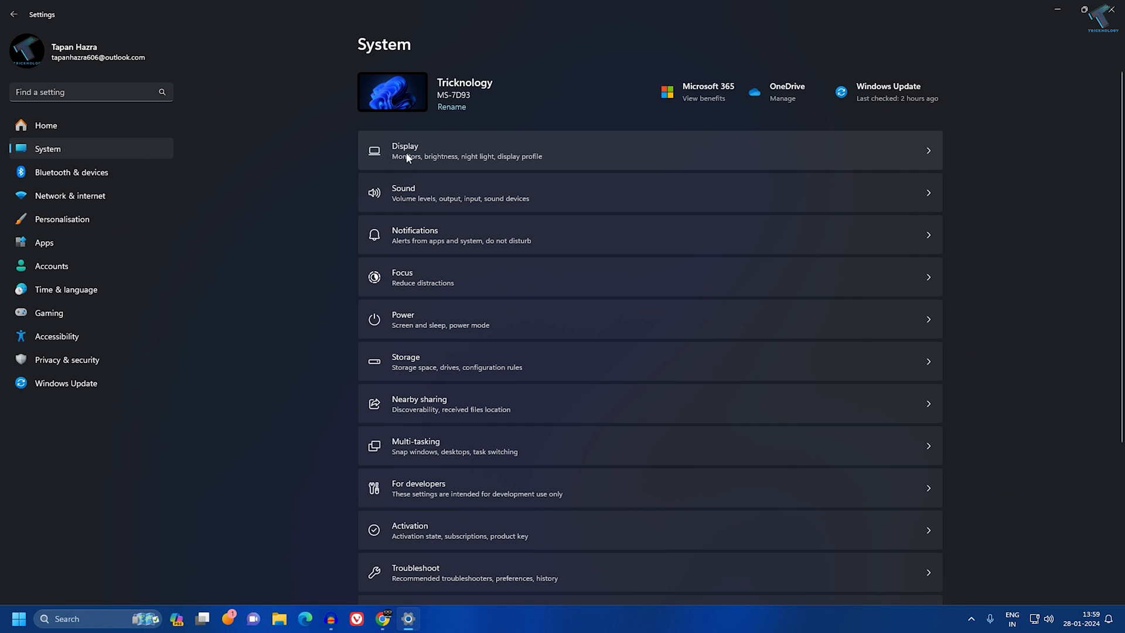
{"action": "left_click", "coordinate": [431, 150]}
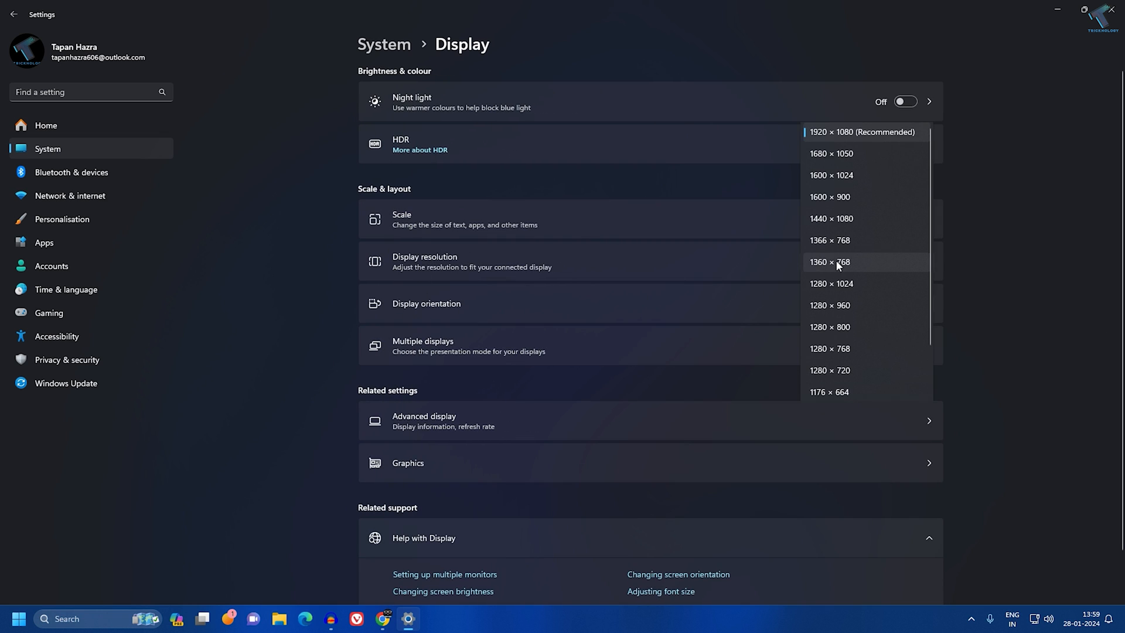
{"action": "mouse_move", "coordinate": [865, 265]}
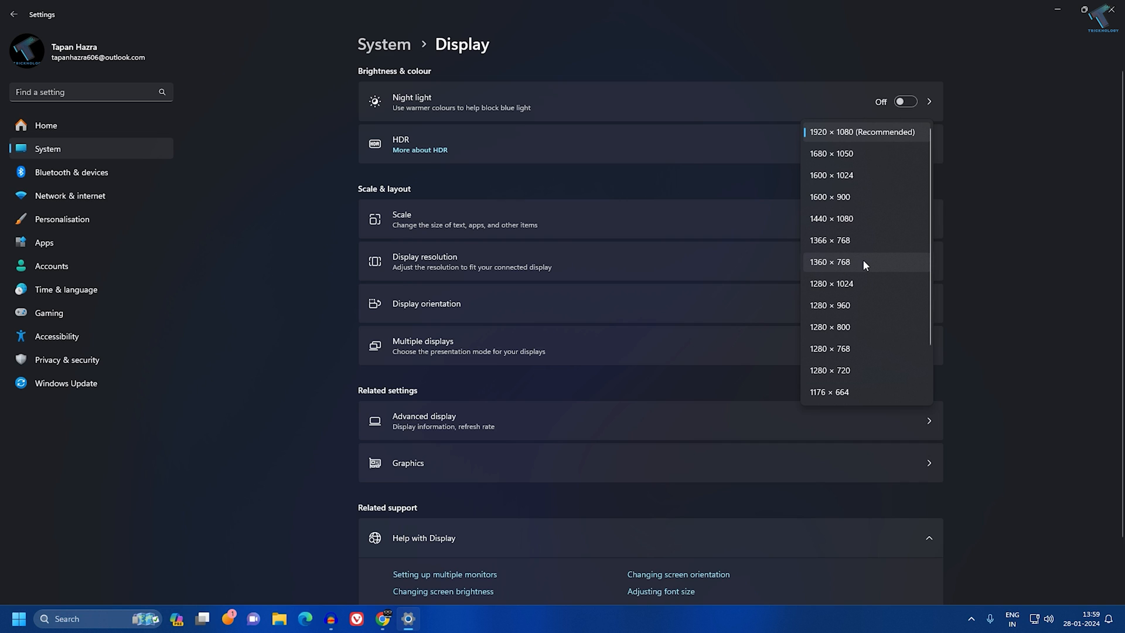
{"action": "left_click", "coordinate": [830, 263]}
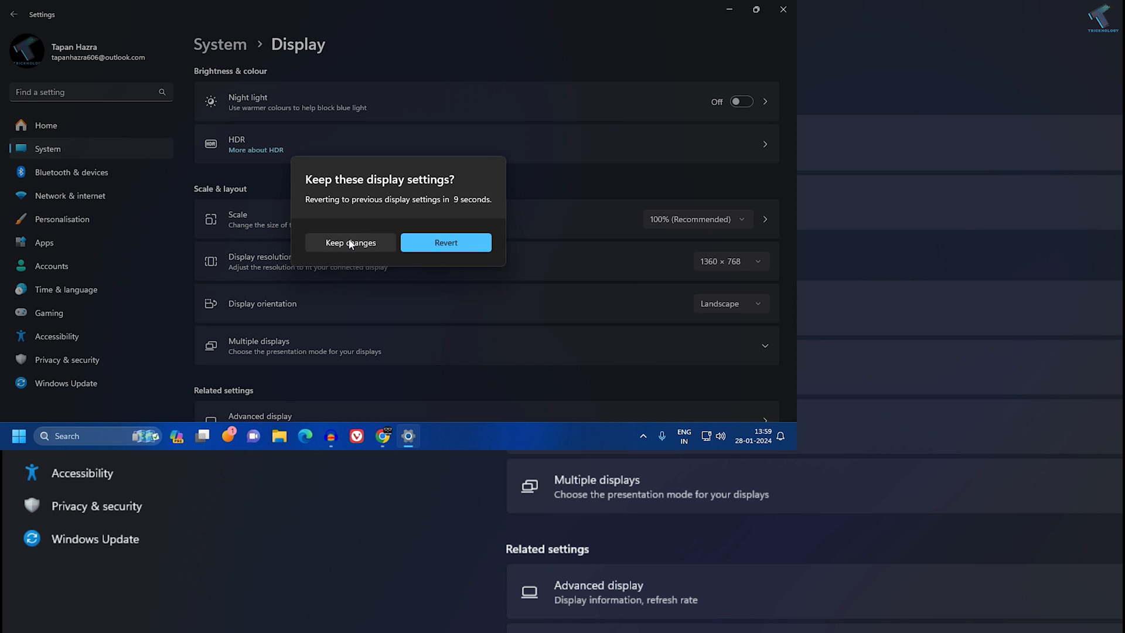
{"action": "left_click", "coordinate": [350, 243]}
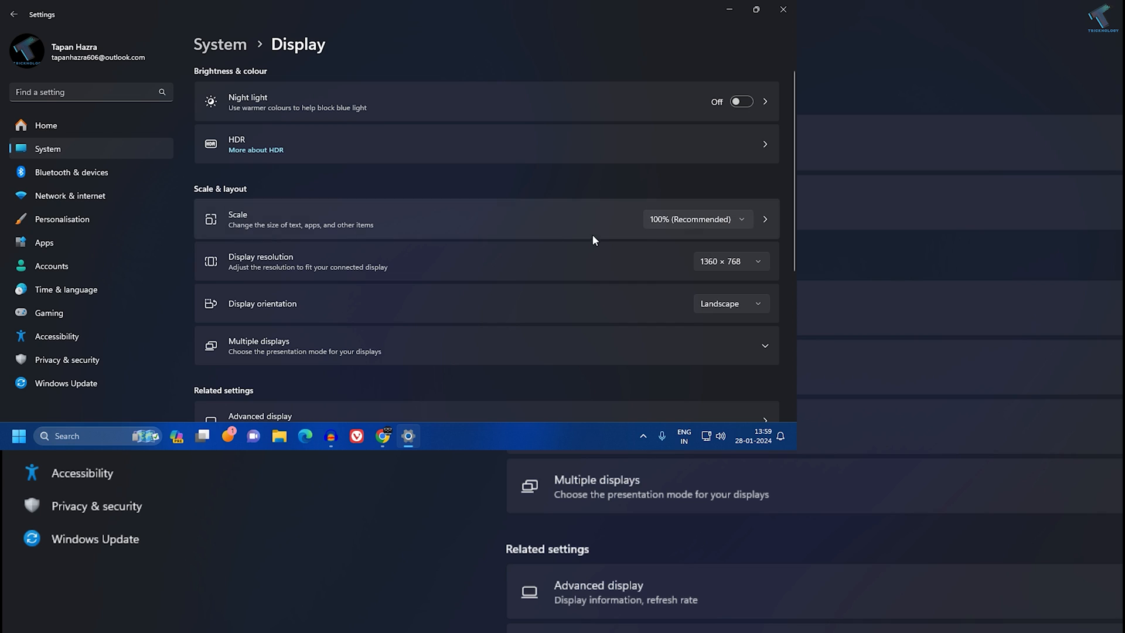
{"action": "left_click", "coordinate": [731, 262]}
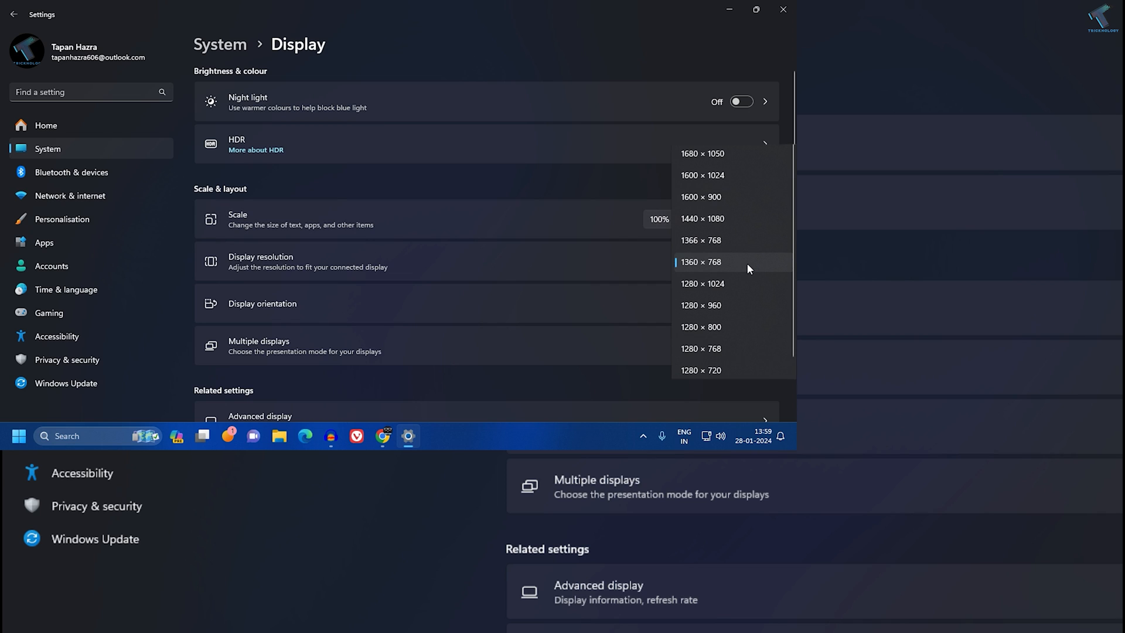